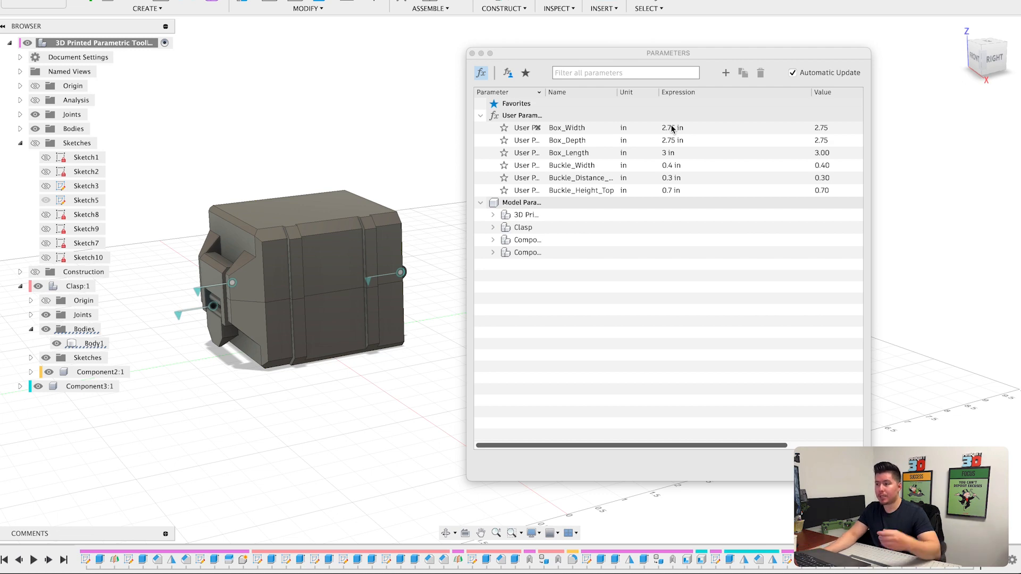
pyautogui.moveTo(770, 145)
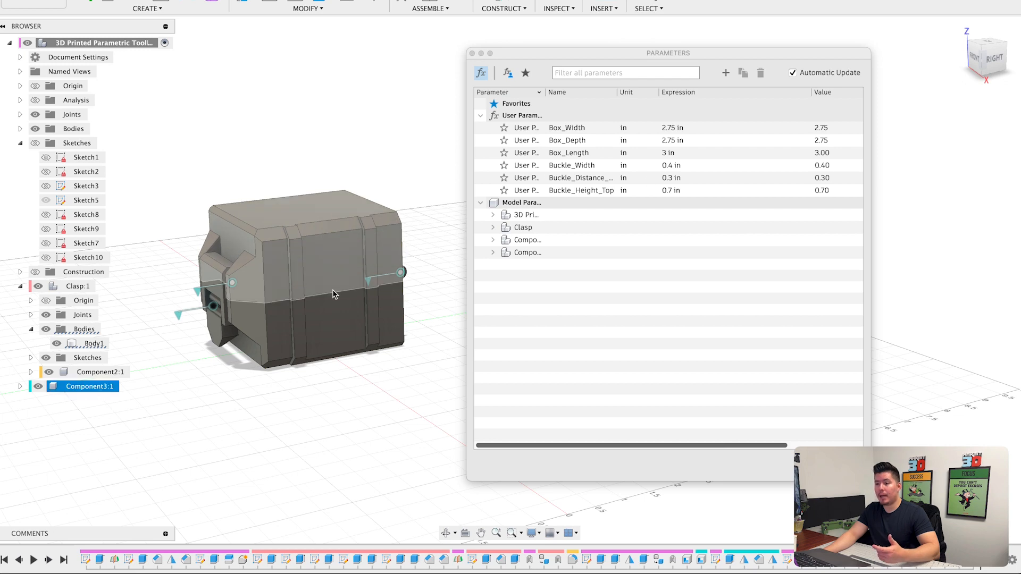
pyautogui.moveTo(279, 277)
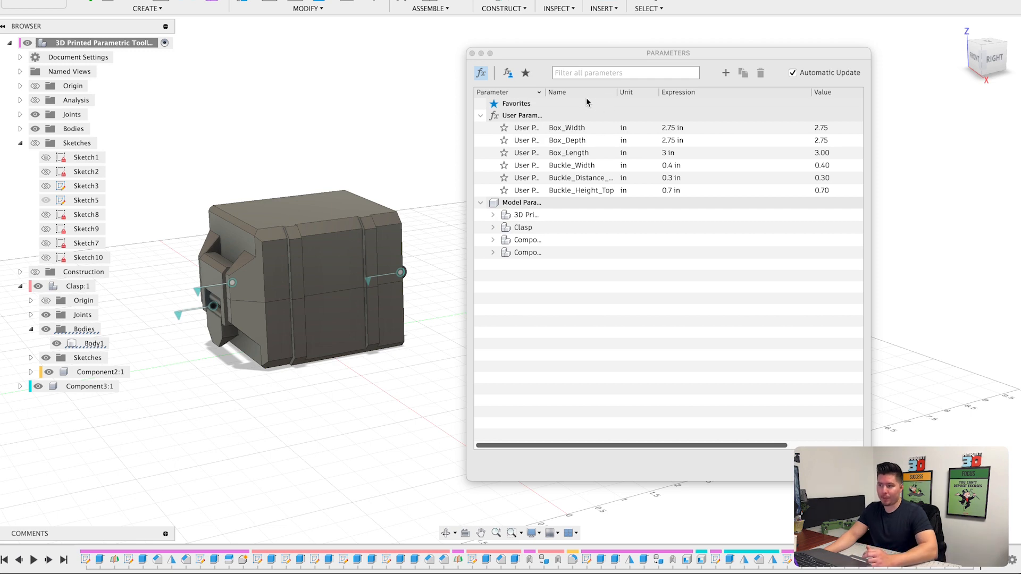
# Change the Box_Width parameter expression to 4 in so the toolbox body widens
pyautogui.click(89, 386)
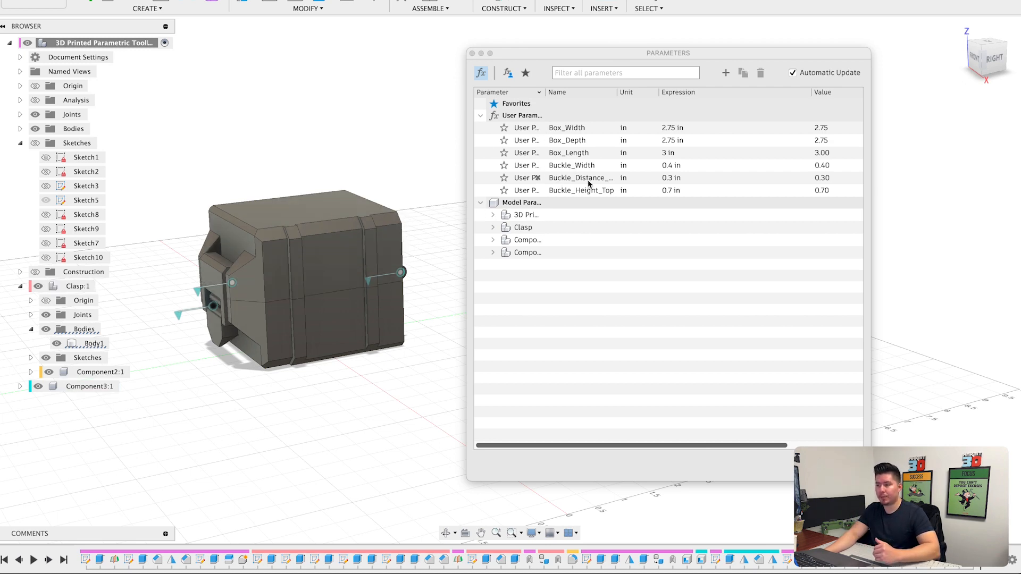
pyautogui.moveTo(592, 187)
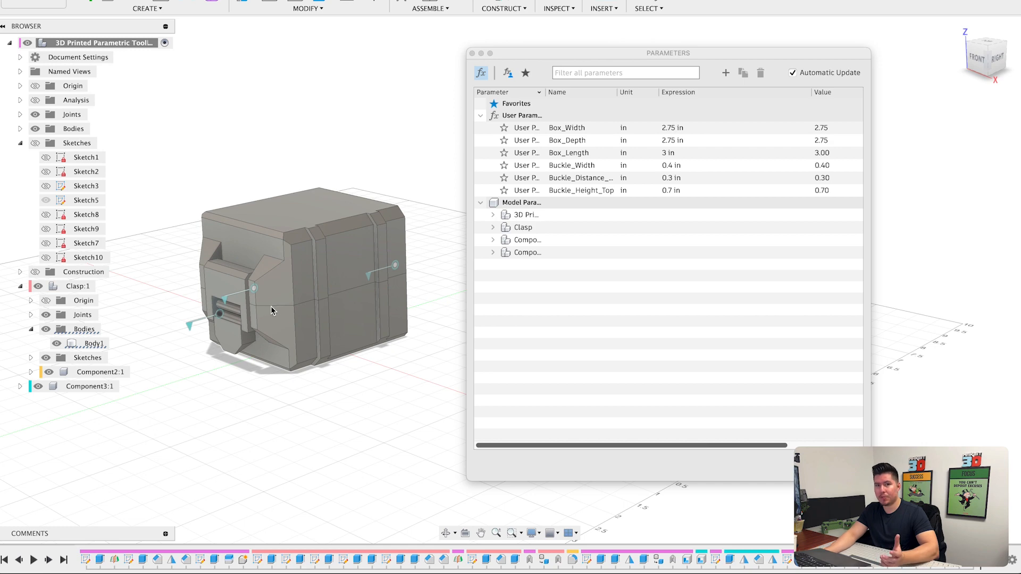
pyautogui.moveTo(320, 306)
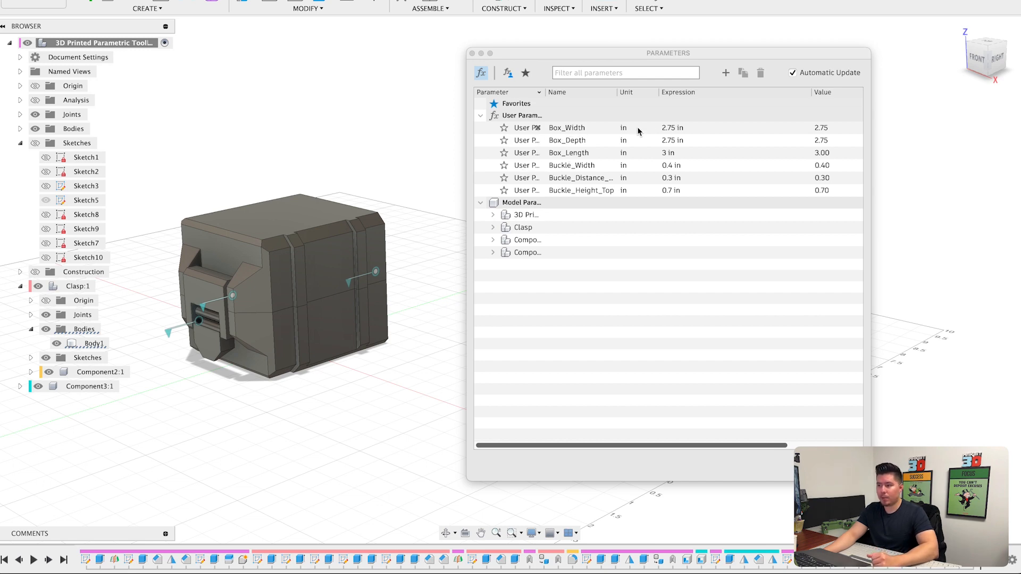
pyautogui.doubleClick(671, 127)
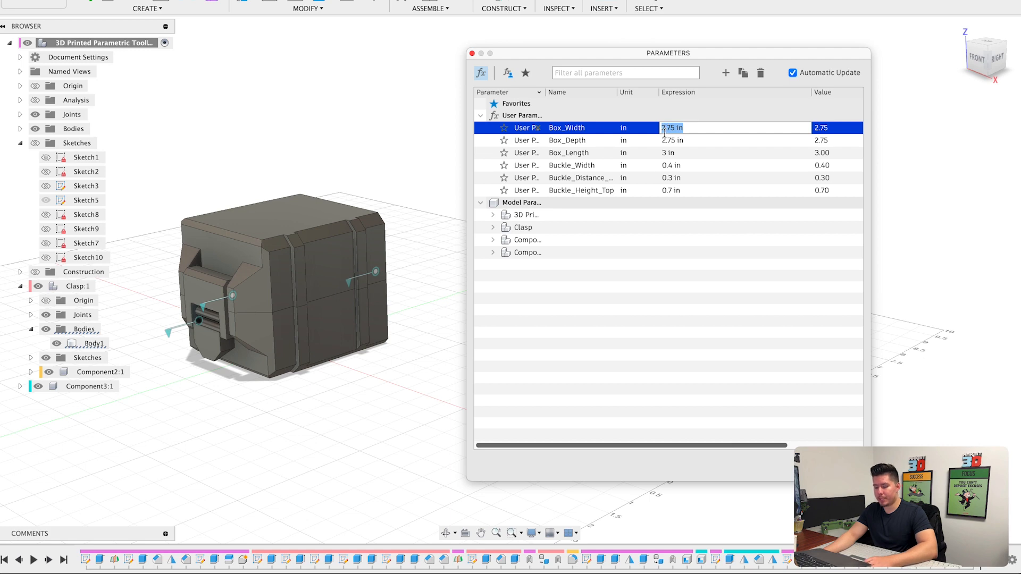
pyautogui.write('4 in')
pyautogui.click(735, 140)
pyautogui.write('3')
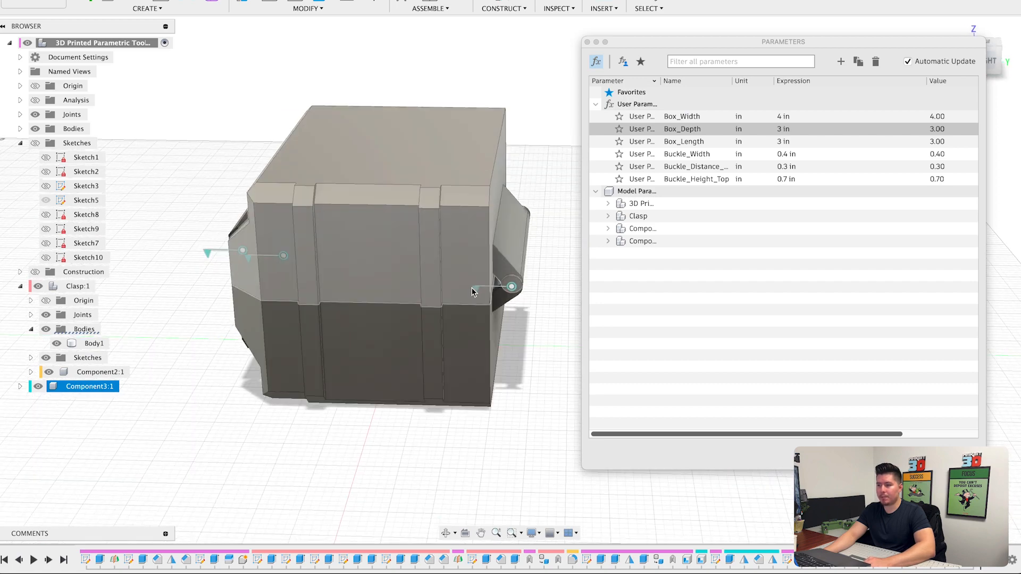
# Create a section analysis plane through the toolbox to expose its hollow interior
pyautogui.click(641, 242)
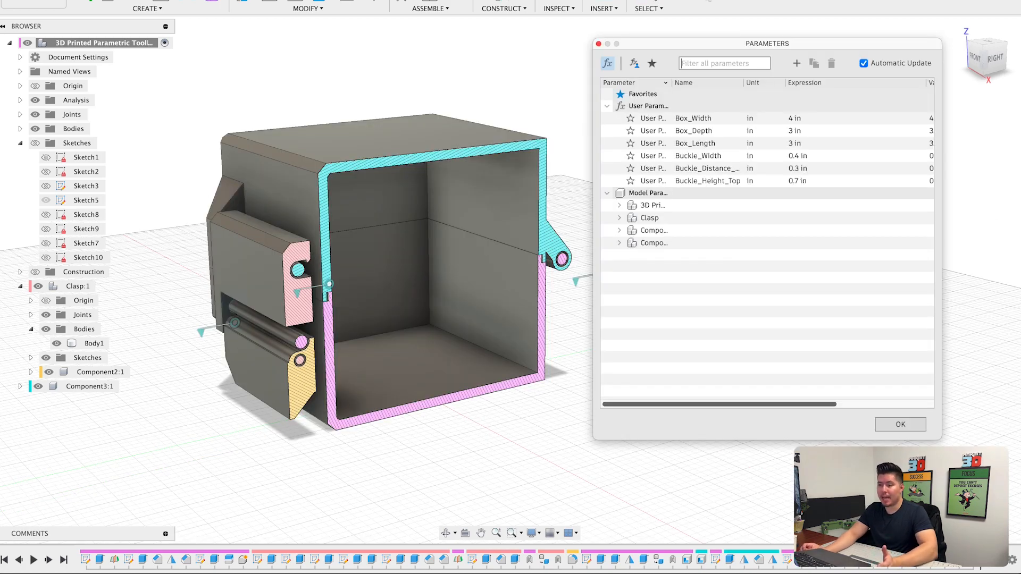
pyautogui.click(90, 386)
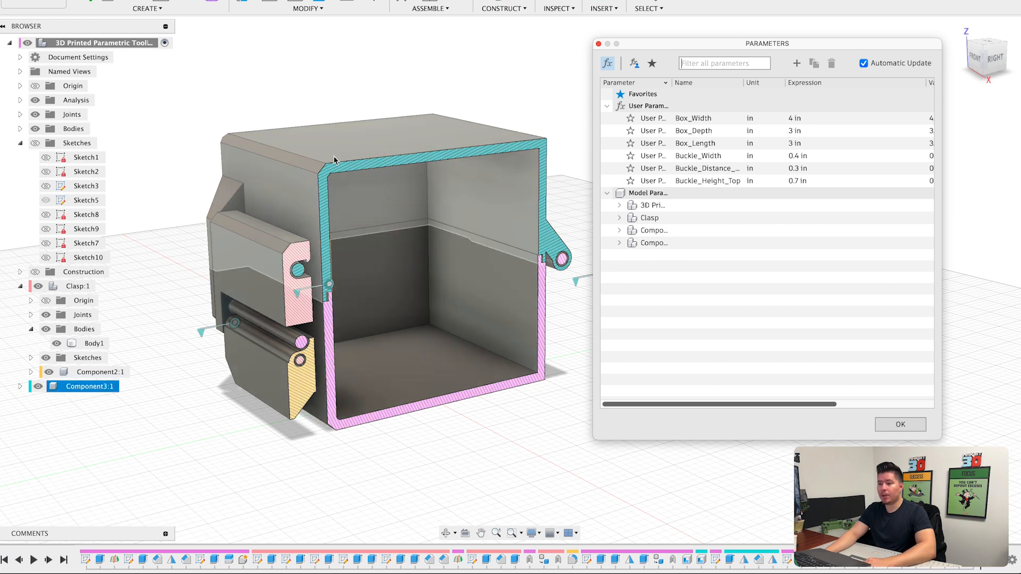
pyautogui.moveTo(319, 142)
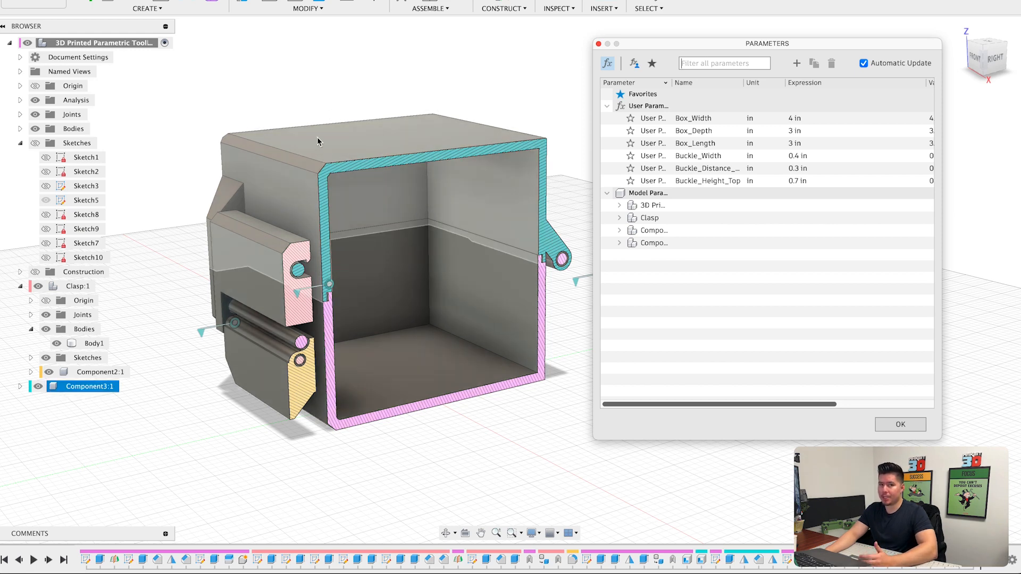
pyautogui.moveTo(312, 128)
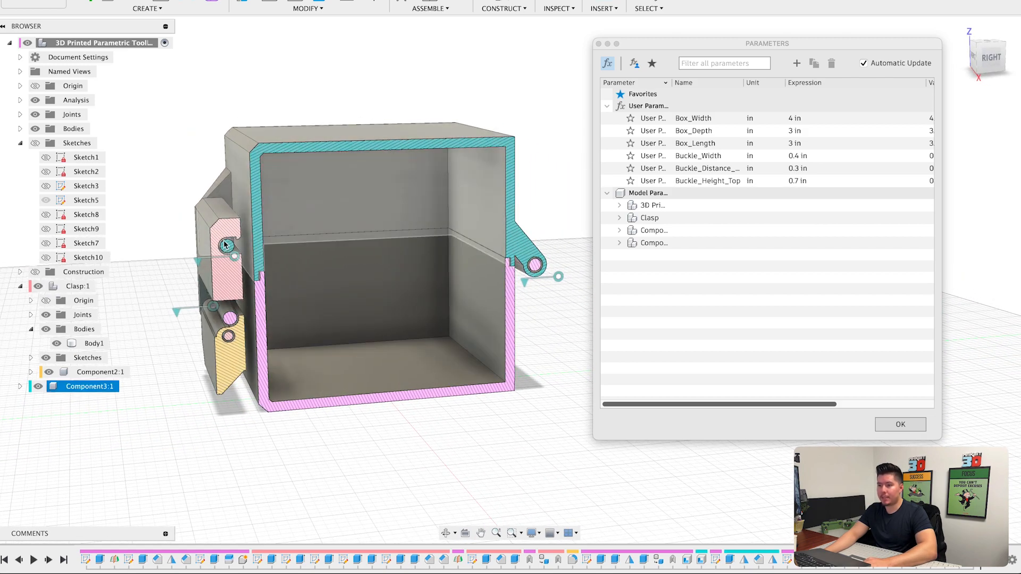
pyautogui.click(76, 286)
pyautogui.write('5')
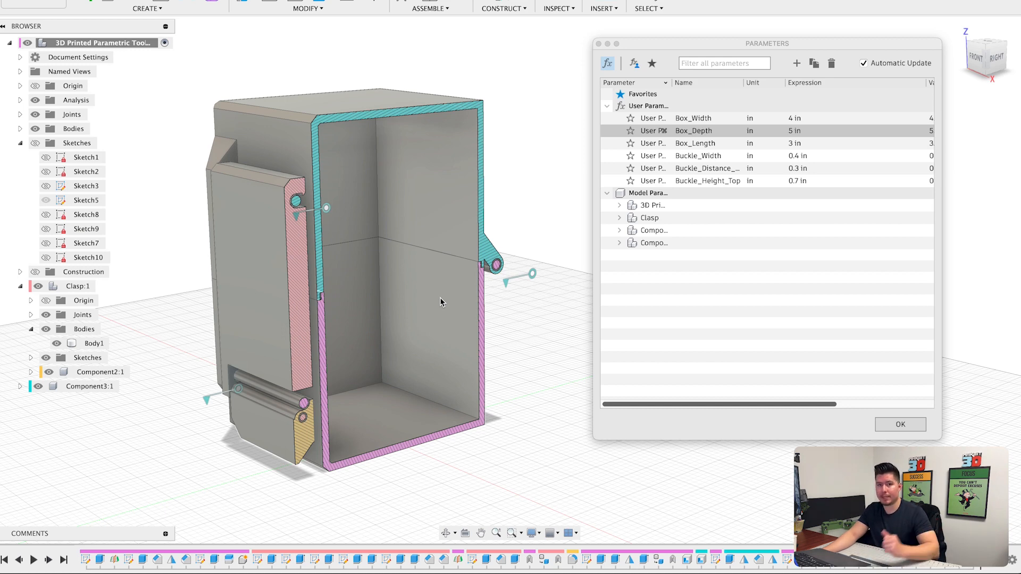
# Switch to the green rugged toolbox assembly design with small, medium and large variants
pyautogui.click(900, 425)
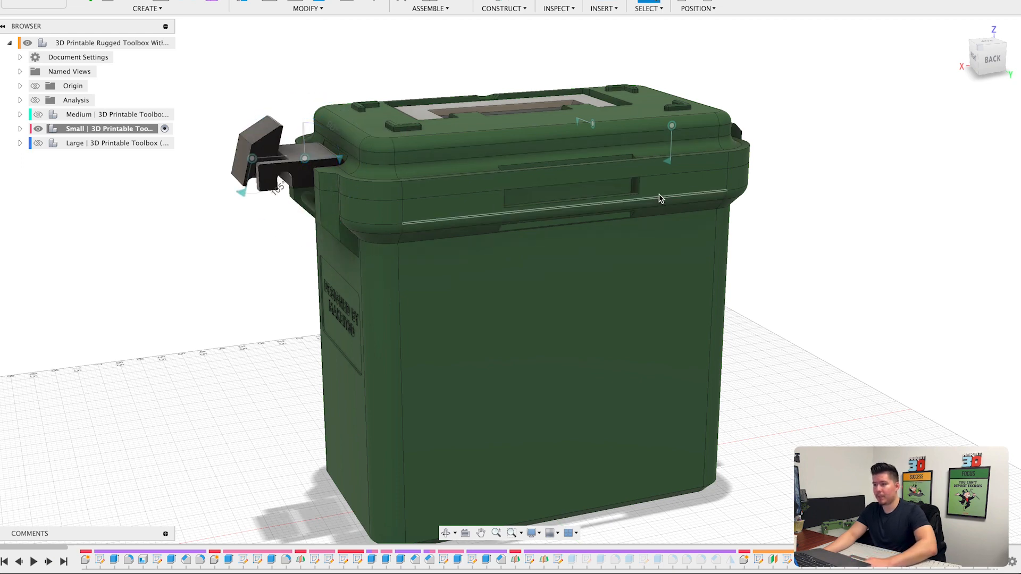
# Swing the small toolbox's lid open and look down into its grey insert tray
pyautogui.click(671, 126)
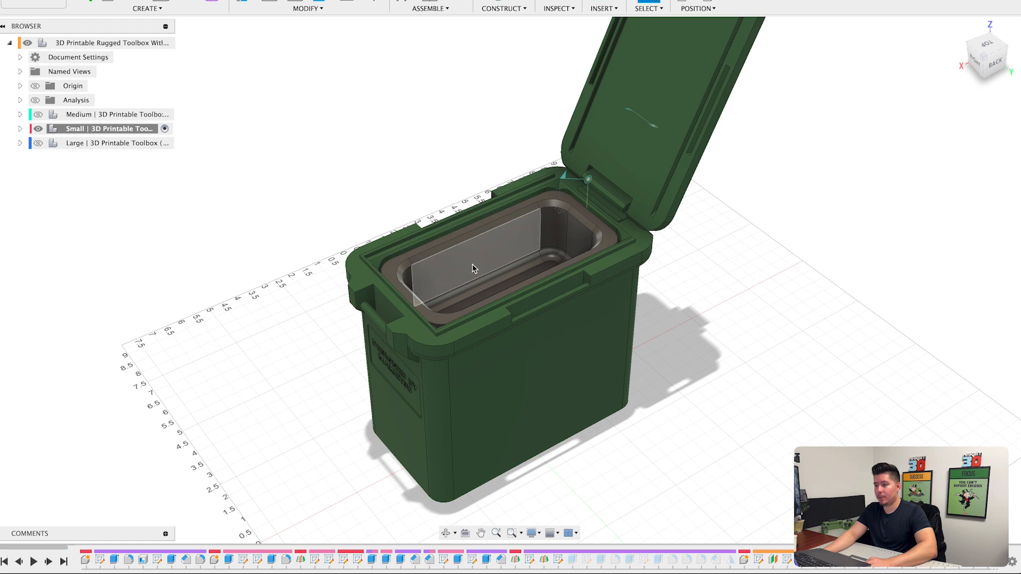
pyautogui.moveTo(474, 270); pyautogui.dragTo(493, 259)
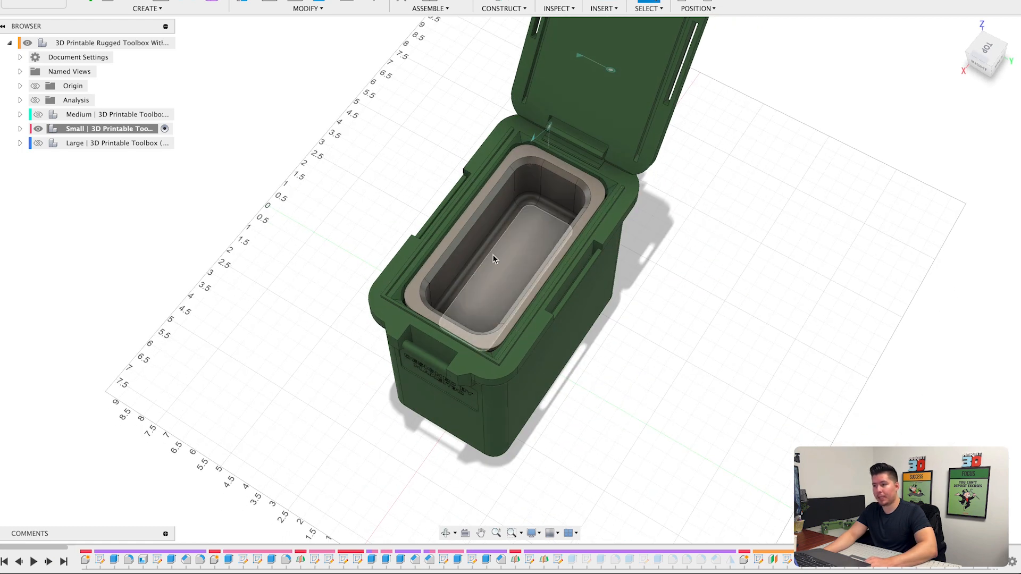
pyautogui.click(472, 261)
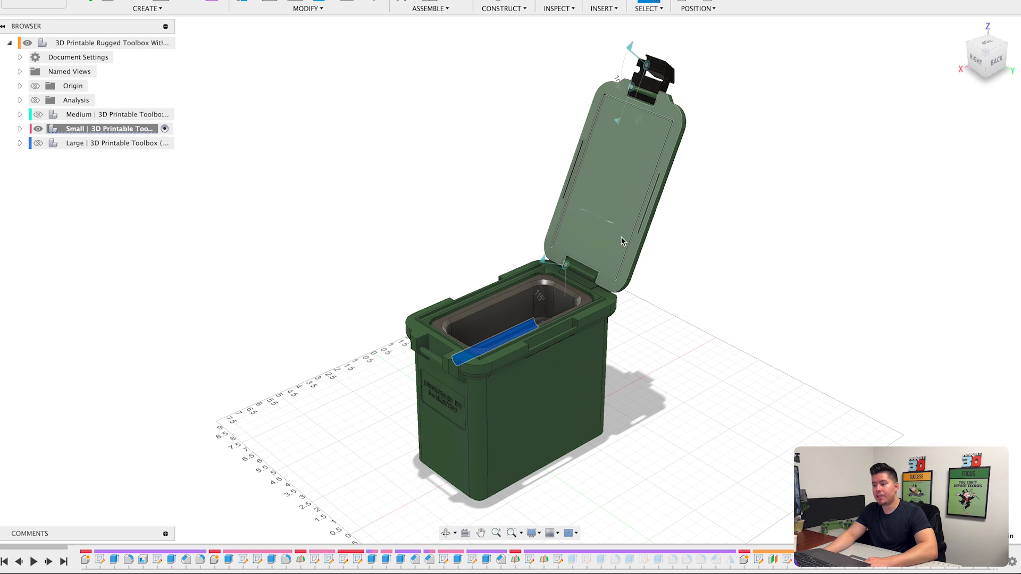
pyautogui.moveTo(623, 241); pyautogui.dragTo(527, 184)
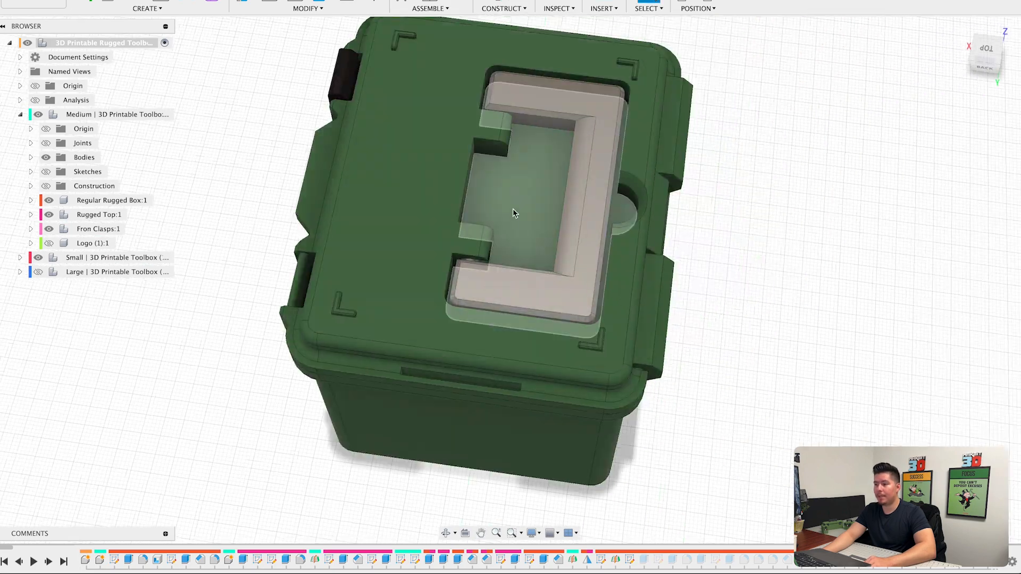
# View the open medium toolbox with its three-compartment tray and adjust component visibility in the Browser
pyautogui.moveTo(515, 214); pyautogui.dragTo(530, 297)
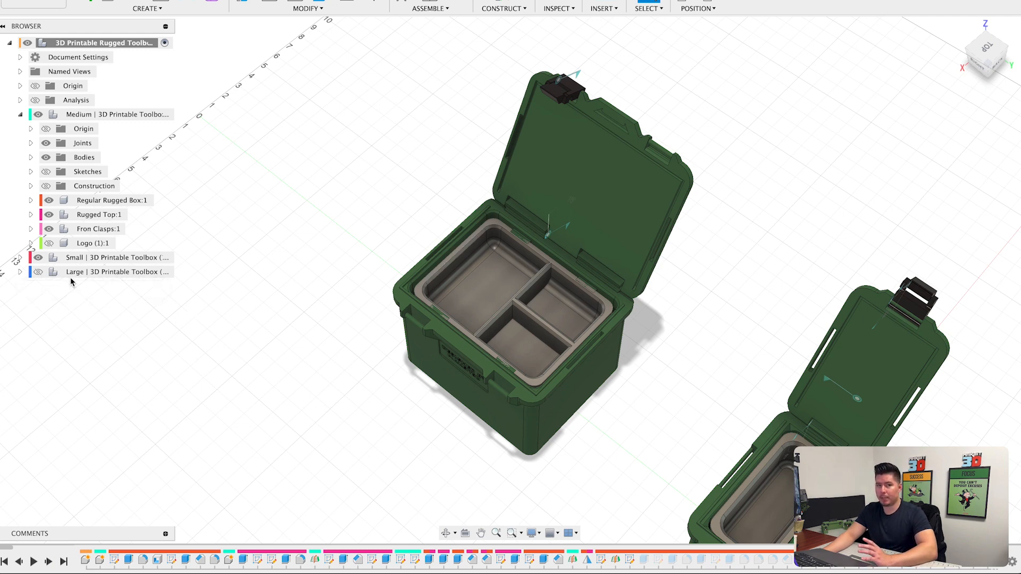
pyautogui.click(117, 272)
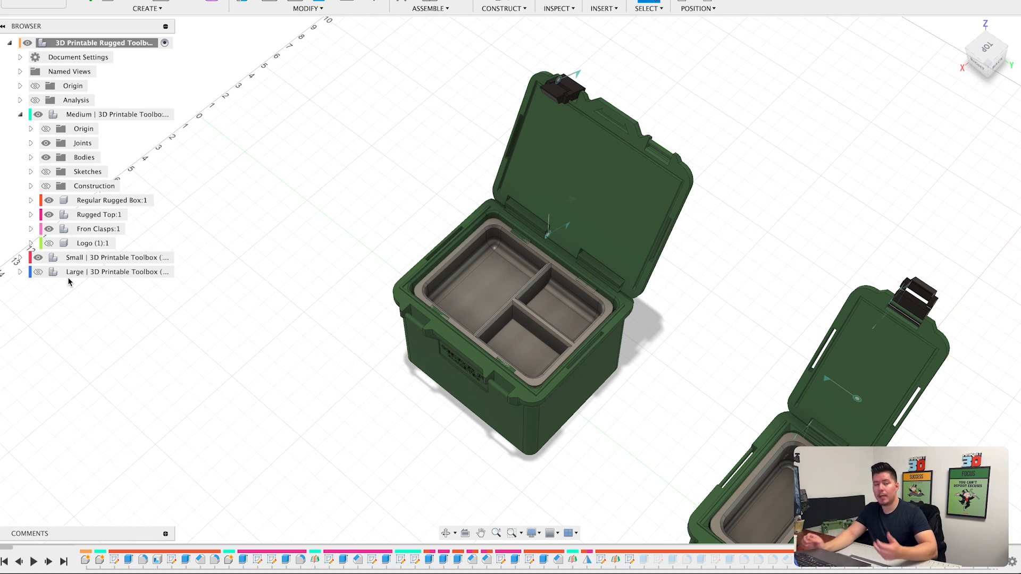
pyautogui.click(36, 271)
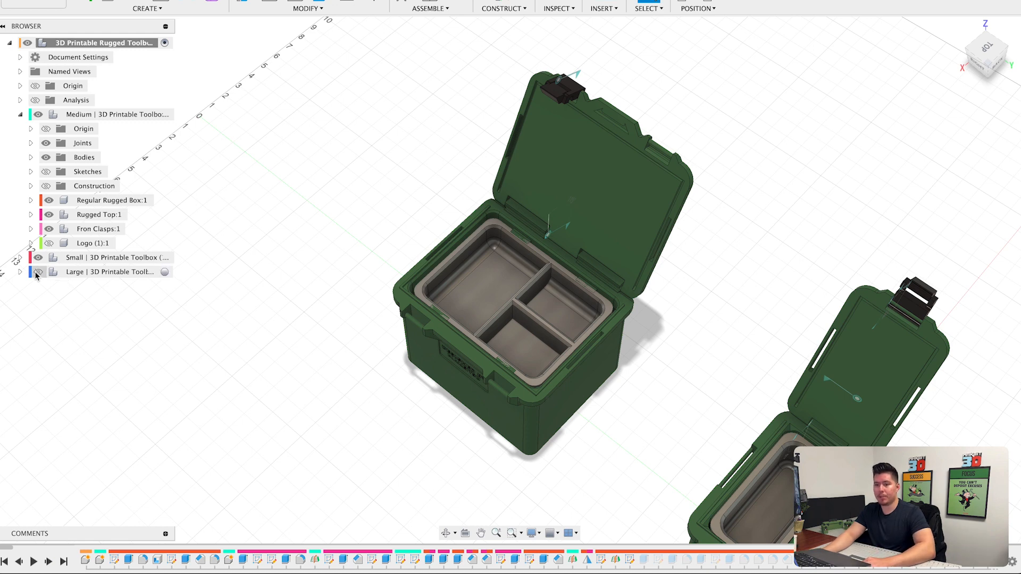
# Show the large toolbox variant alone and inspect its lid with recessed handle from above
pyautogui.click(37, 271)
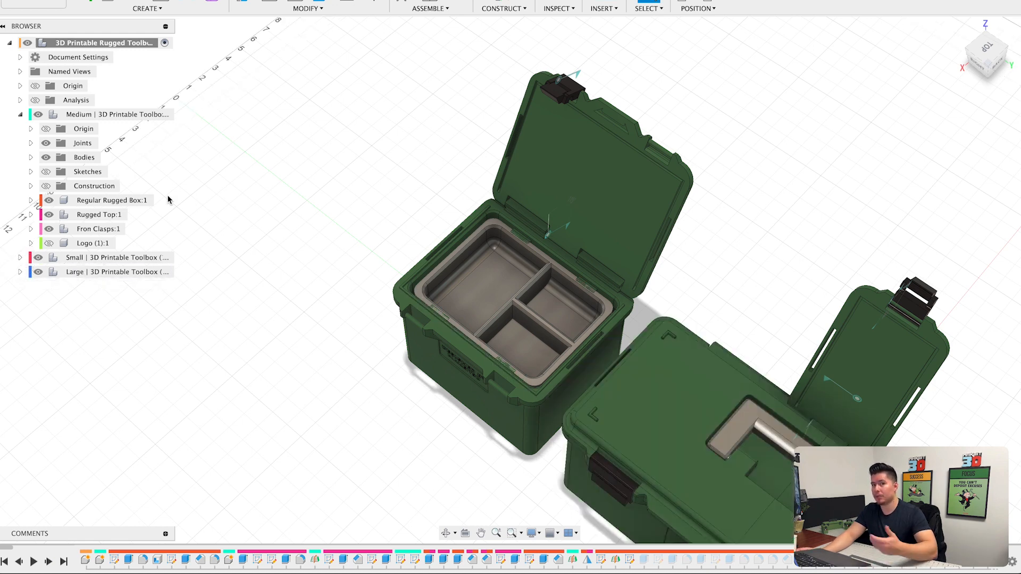
pyautogui.click(94, 185)
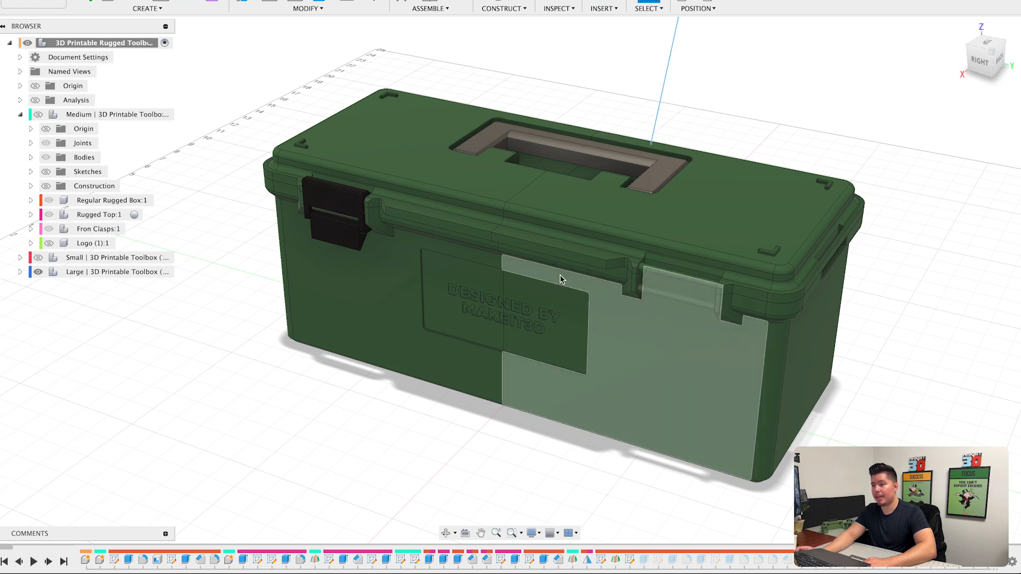
pyautogui.moveTo(561, 280); pyautogui.dragTo(564, 198)
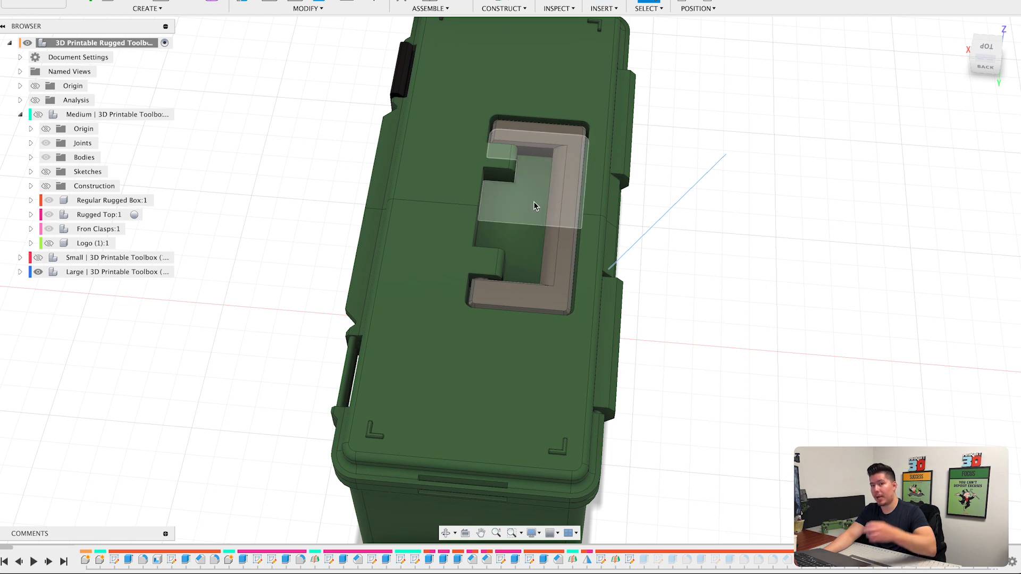
pyautogui.moveTo(534, 209)
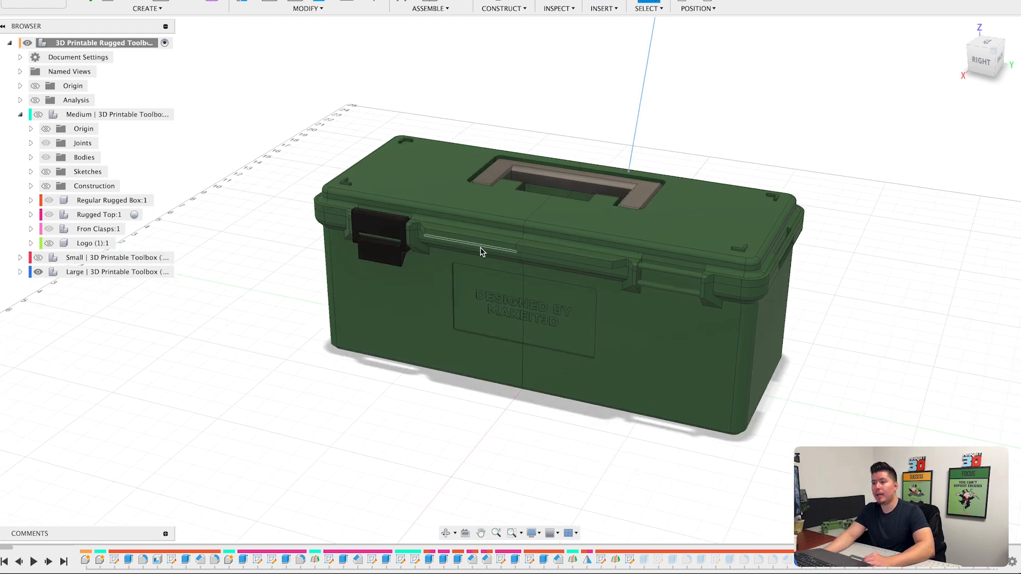
pyautogui.click(456, 199)
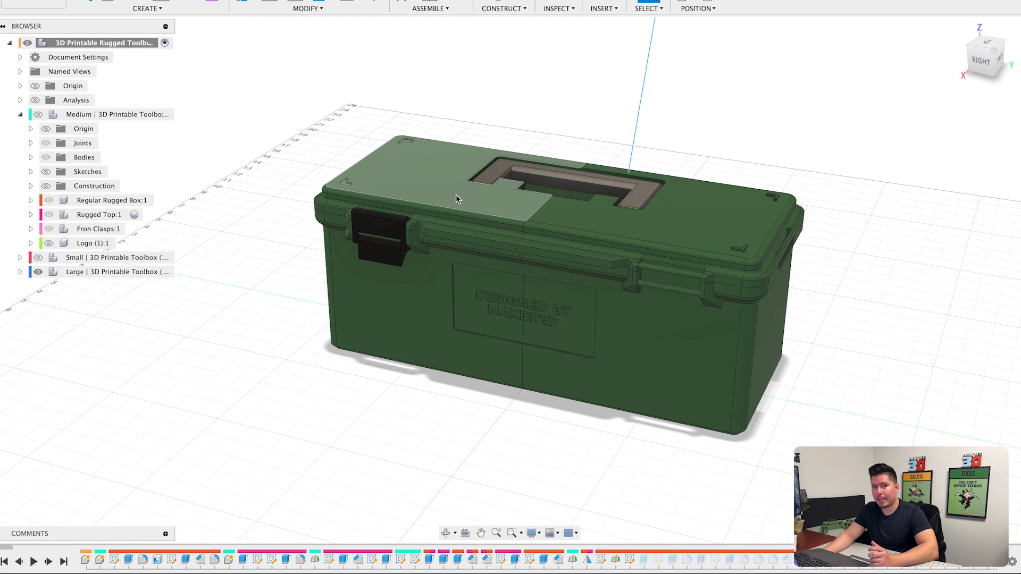